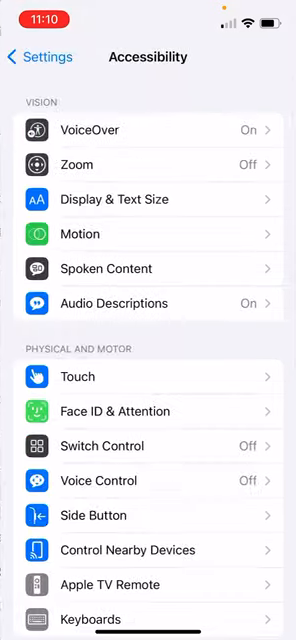
Open VoiceOver's Speech settings, showing Samantha voice and 40% pitch
click(148, 515)
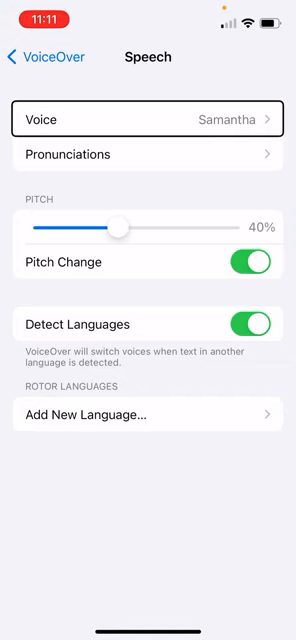
Choose Add New Language under Rotor Languages to list available languages
click(148, 154)
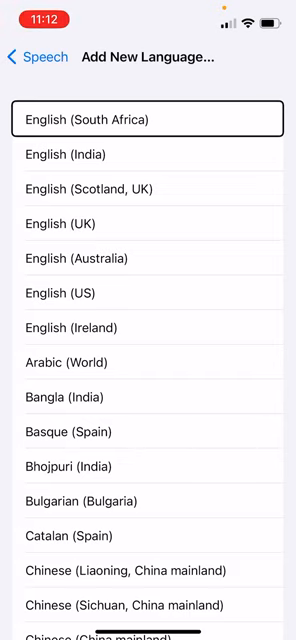
click(148, 571)
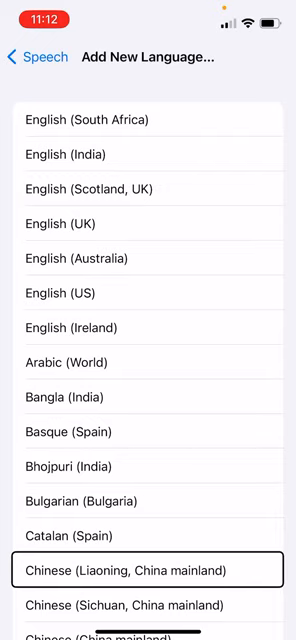
scroll(down, 3)
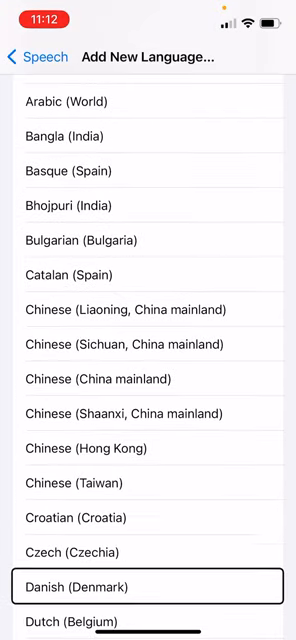
scroll(down, 3)
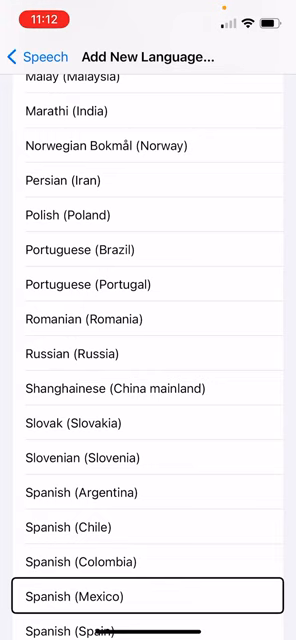
scroll(down, 3)
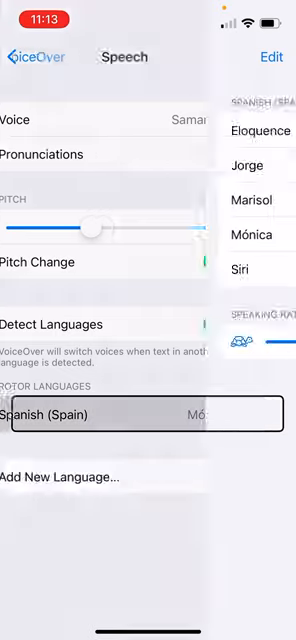
Return to VoiceOver settings and scroll down to the Rotor, Rotor Actions and Typing rows
click(140, 414)
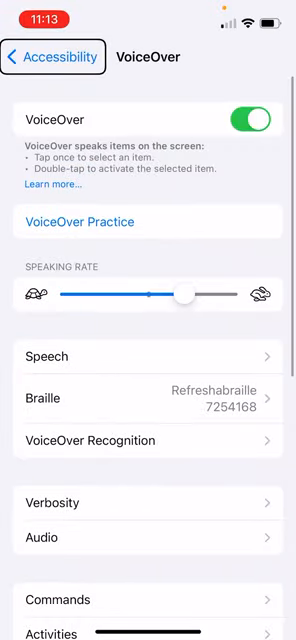
click(148, 356)
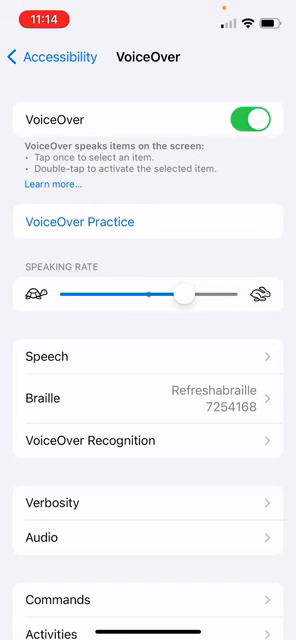
scroll(down, 3)
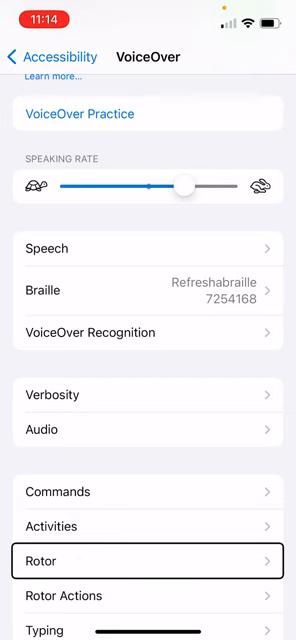
Review the Rotor item list: Characters, Words, Headings, Same Item and more
click(148, 560)
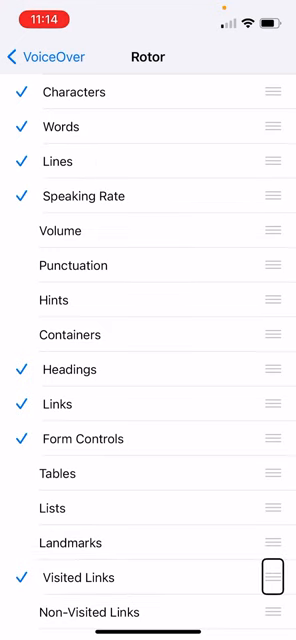
scroll(down, 3)
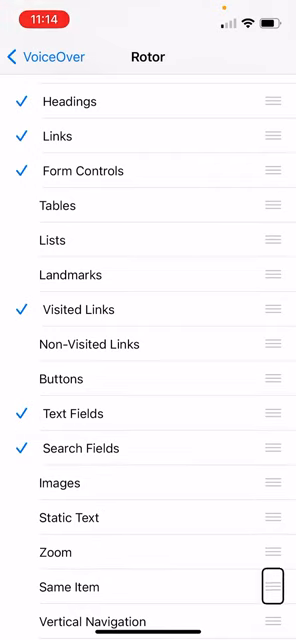
scroll(down, 3)
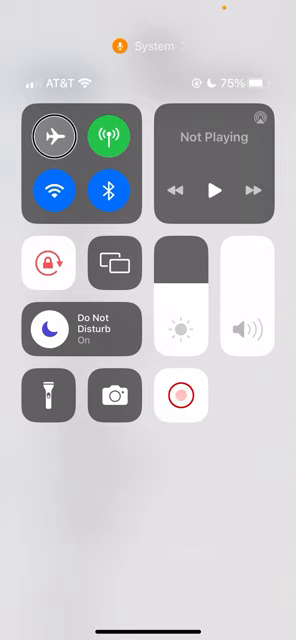
click(181, 397)
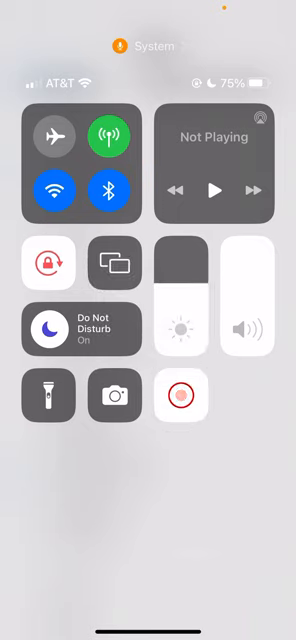
click(46, 396)
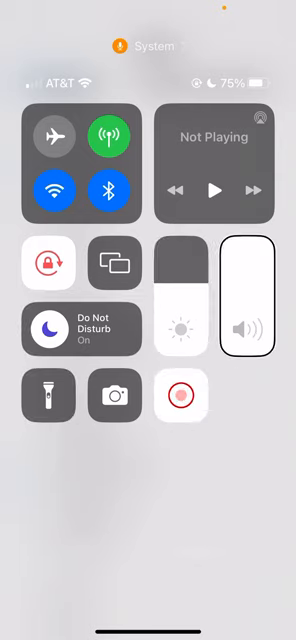
click(180, 397)
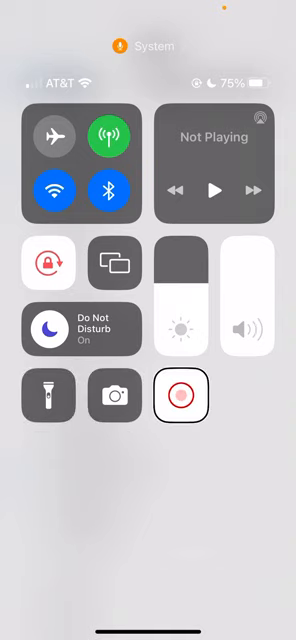